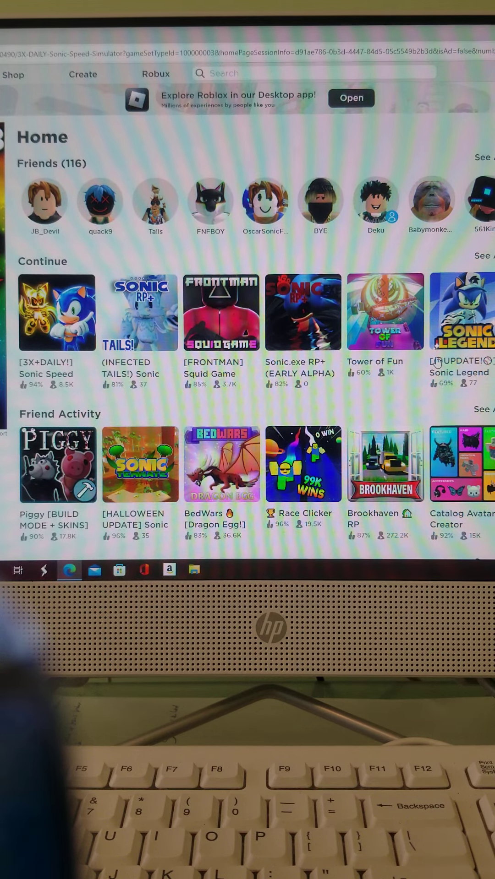
- Launch Sonic Speed Simulator from the [3X+DAILY!] tile in the Continue row
{"action": "left_click", "coordinate": [56, 312]}
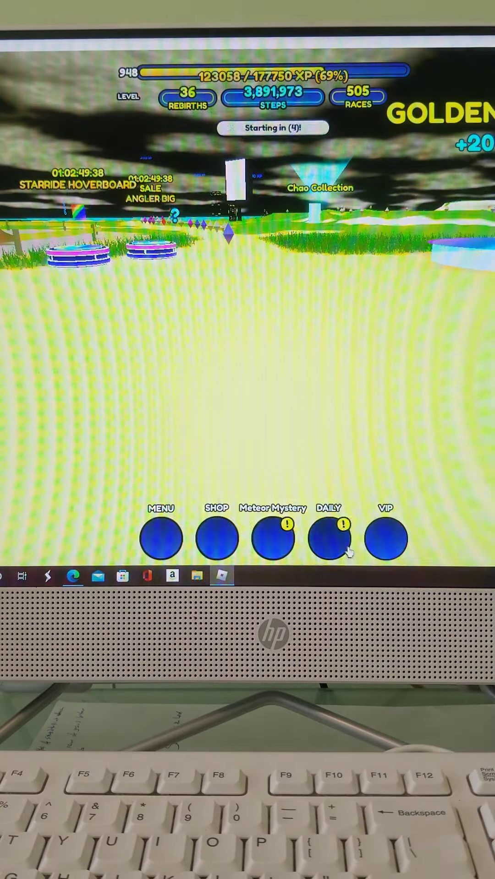
- Let the game load and check the HUD showing level 948 and 36 rebirths
{"action": "left_click", "coordinate": [328, 538]}
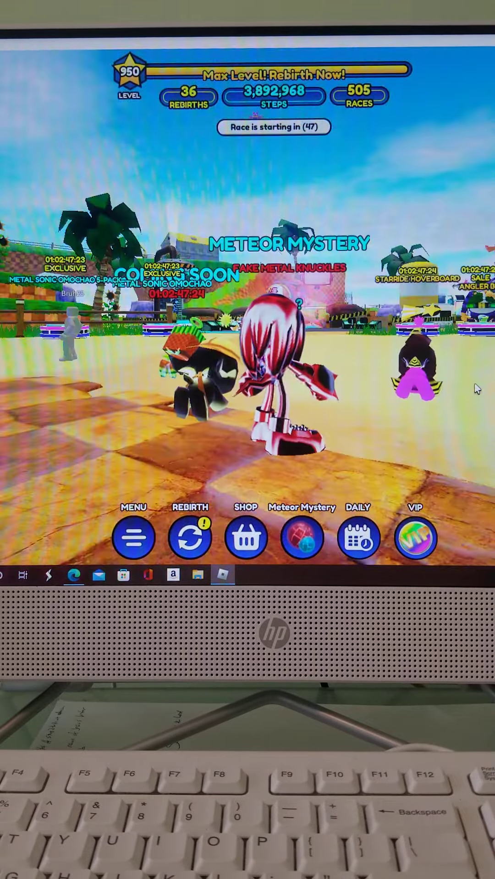
- Rebirth the max-level character, reaching 37 rebirths and level 51
{"action": "left_click", "coordinate": [190, 538]}
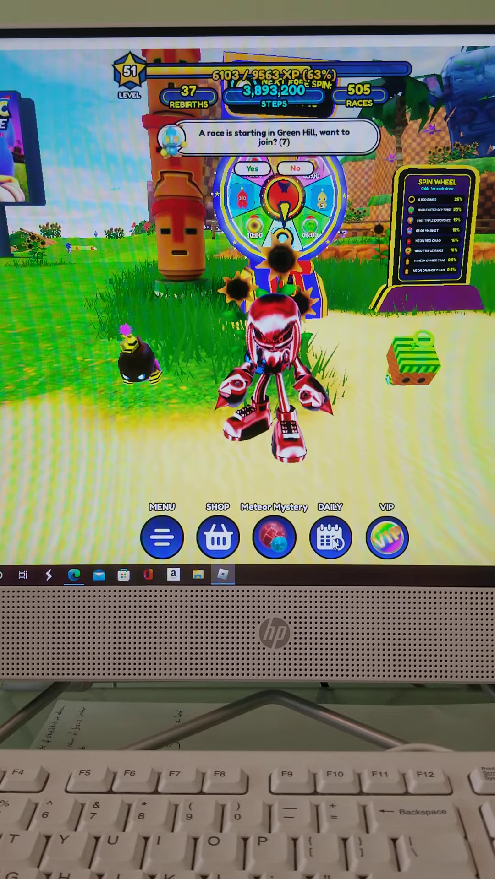
- Expand the game menu to show the character panel with Fake Metal Knuckles
{"action": "left_click", "coordinate": [331, 538]}
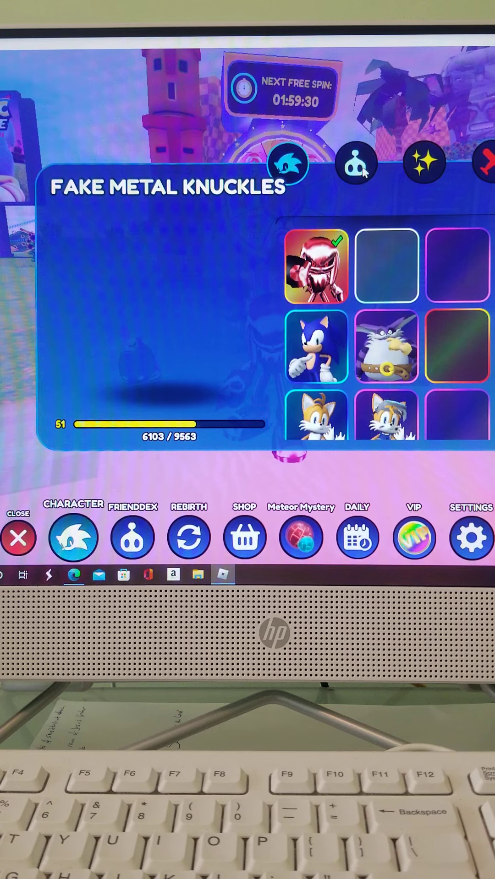
- Switch to the Chao tab showing 3 of 3 equipped and 95 owned
{"action": "left_click", "coordinate": [356, 163]}
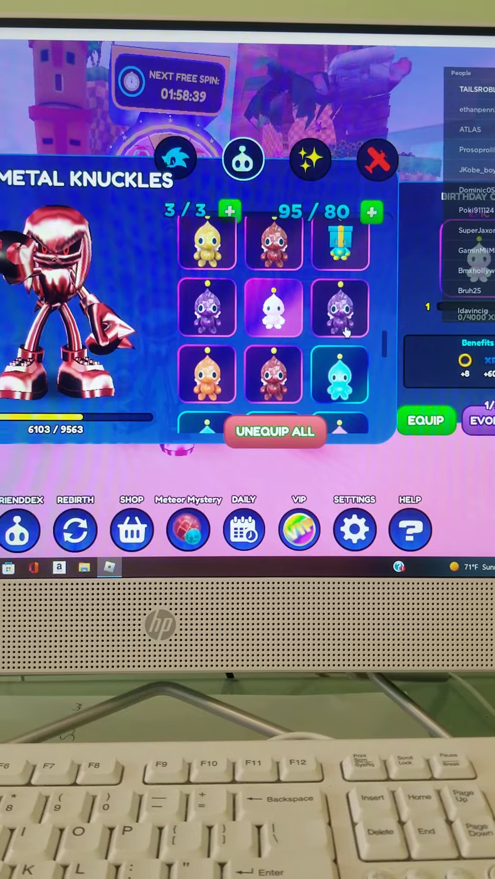
- Return to the chao inventory and select the Neon Pink Chao at 5/5 evolve
{"action": "left_click", "coordinate": [244, 530]}
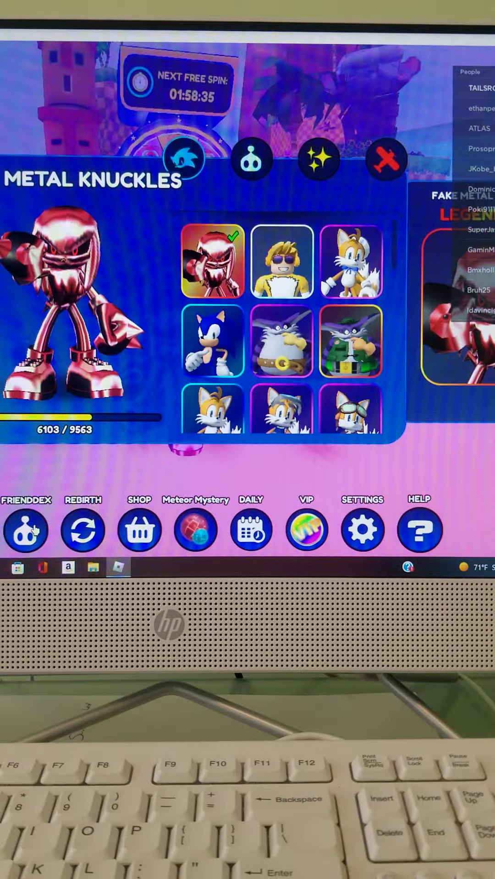
{"action": "left_click", "coordinate": [26, 530]}
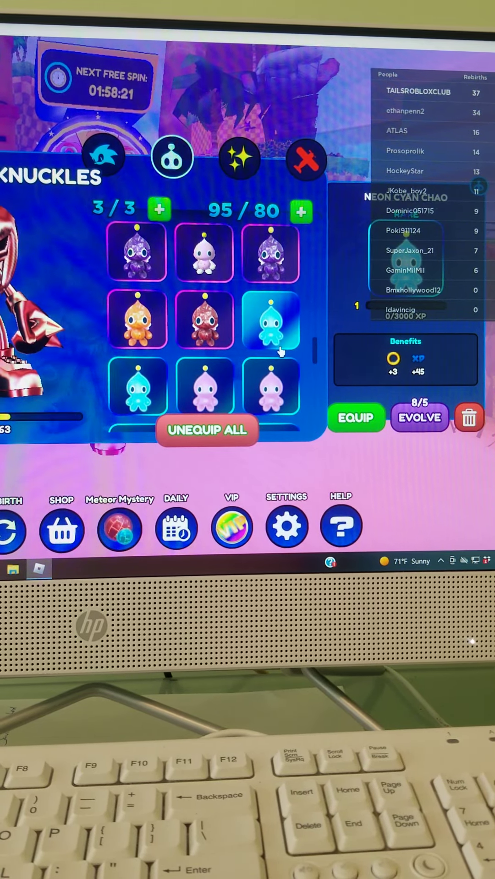
{"action": "left_click", "coordinate": [271, 387]}
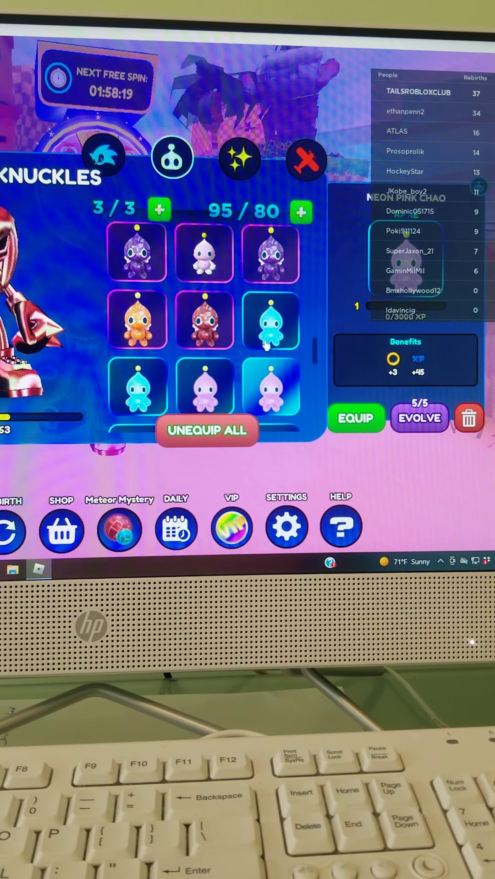